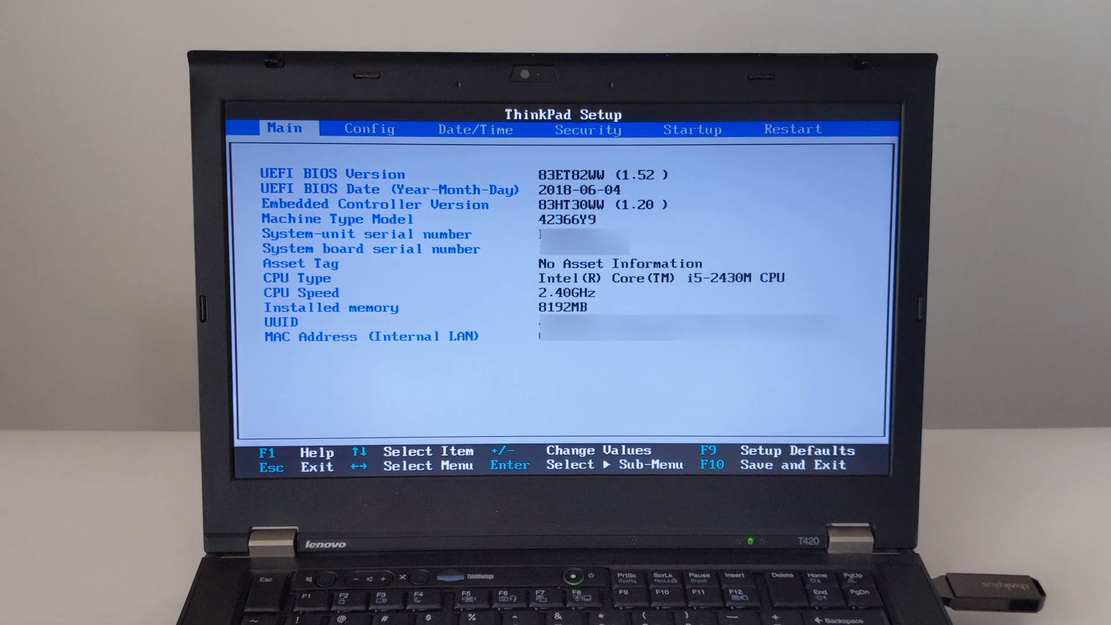
- Review the ThinkPad Setup Main tab details and exit so the machine boots from USB
key("F9")
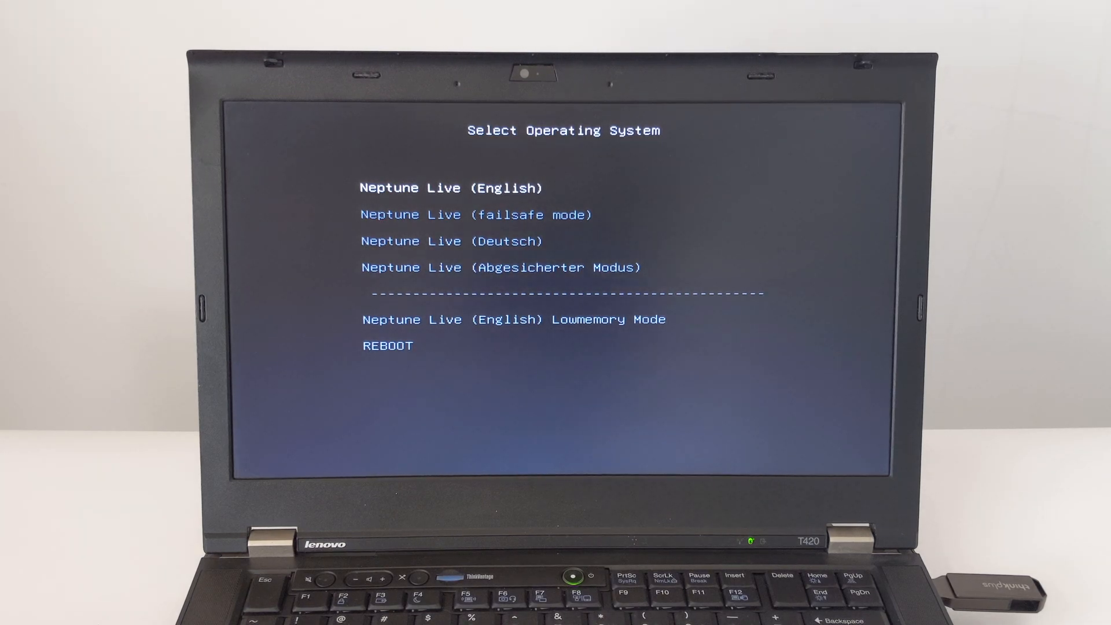
- Boot the Neptune Live (English) entry from the USB boot menu
key("Down")
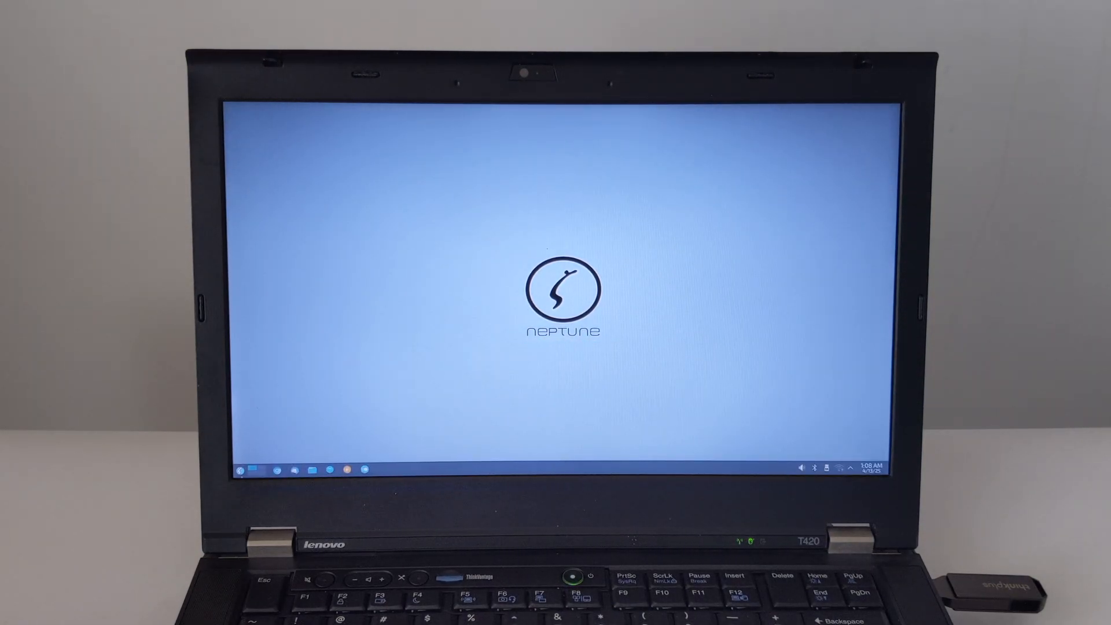
- Launch System Monitor from the launcher's System category, then start the Install Neptune desktop icon
left_click(244, 470)
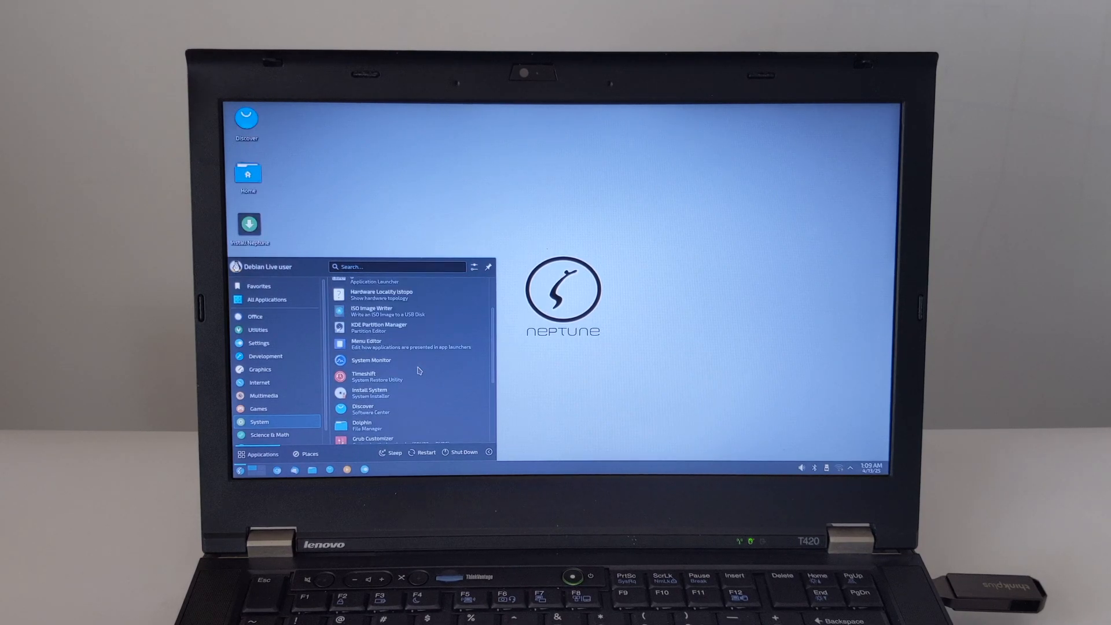
left_click(371, 360)
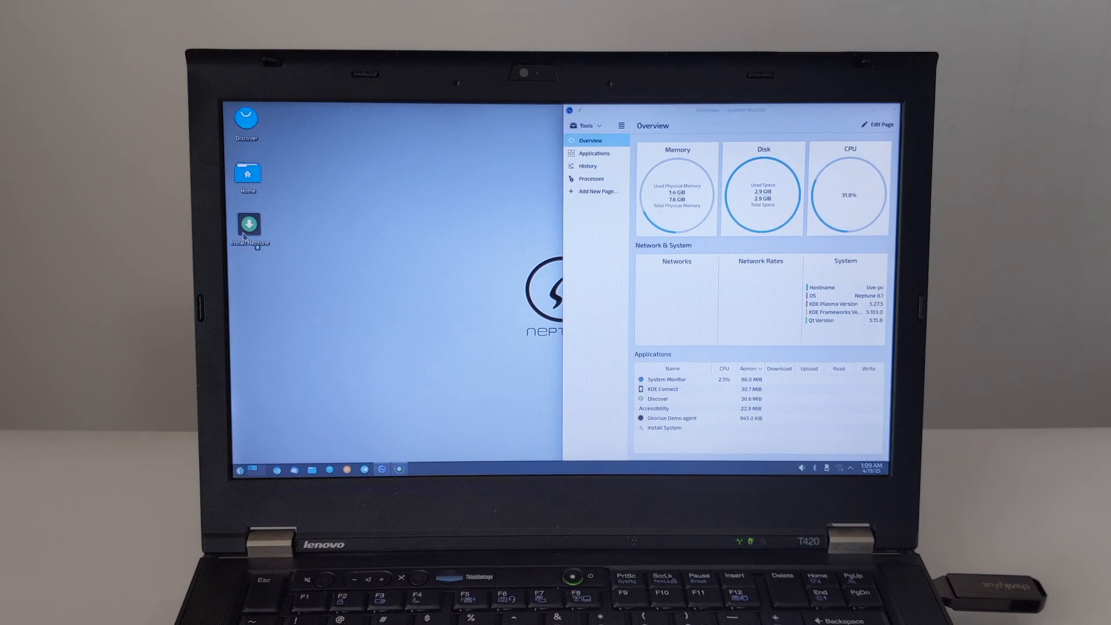
double_click(249, 225)
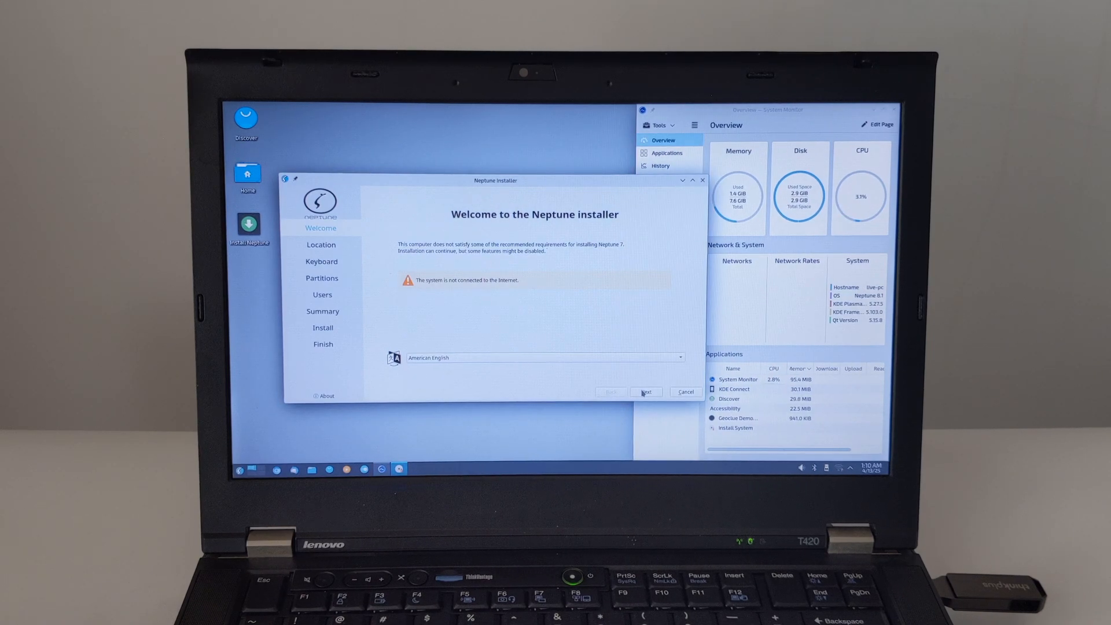
- Accept American English, New York time zone and US English keyboard, and choose Erase disk for partitioning
left_click(645, 391)
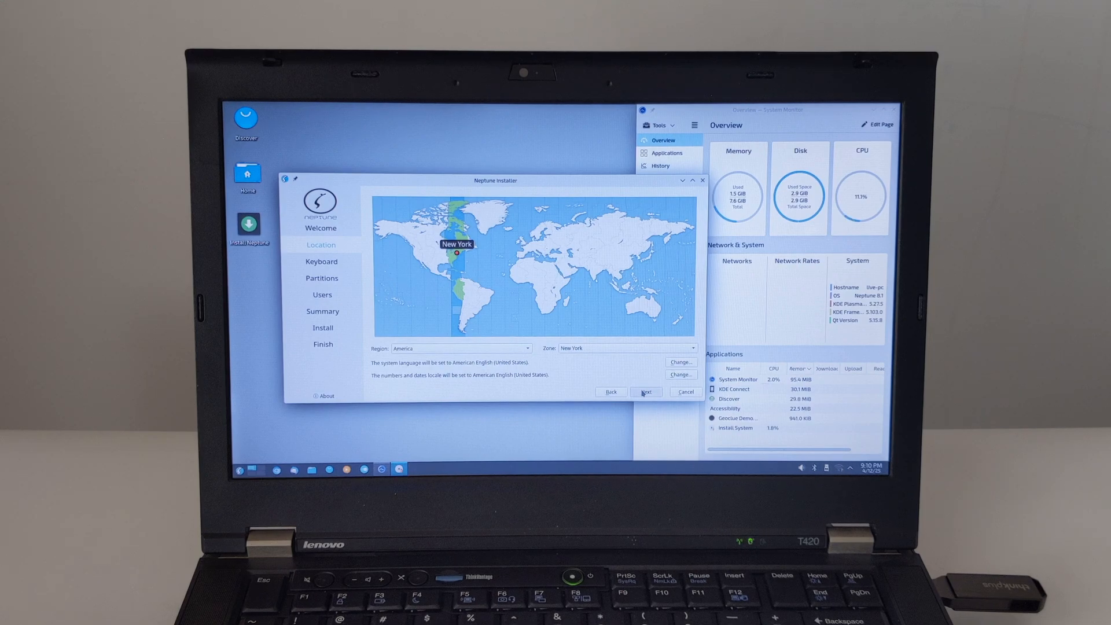
left_click(646, 392)
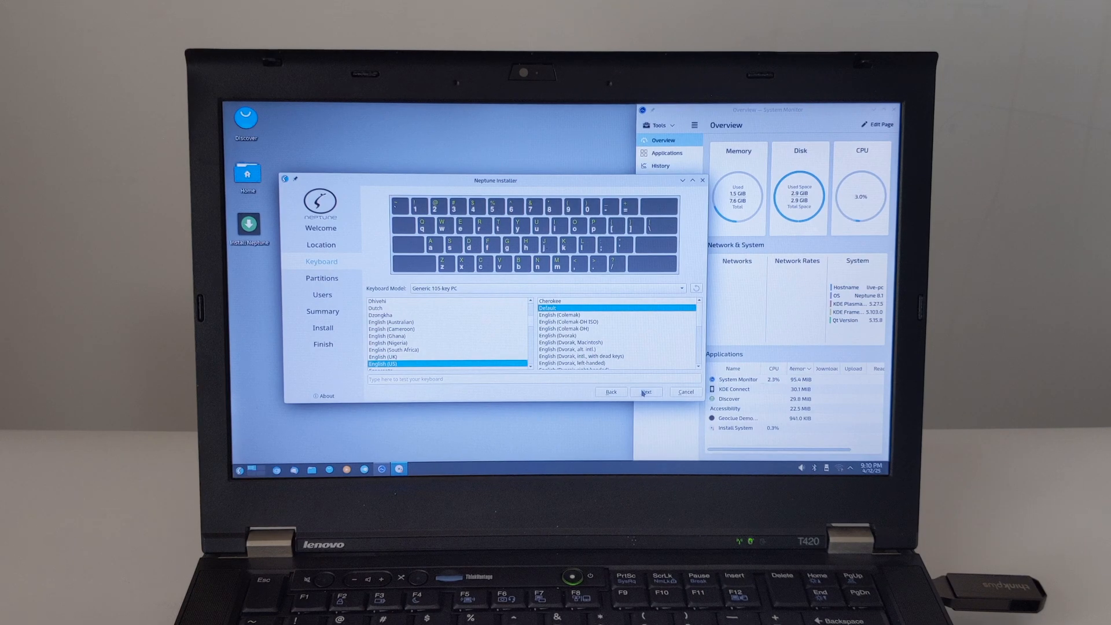
left_click(644, 392)
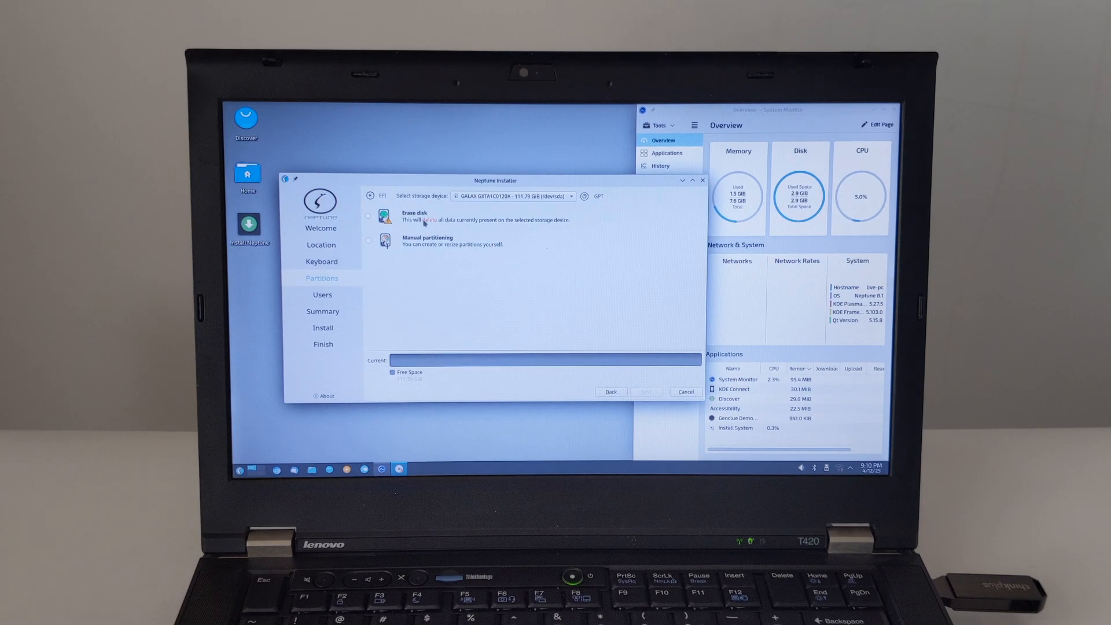
left_click(369, 215)
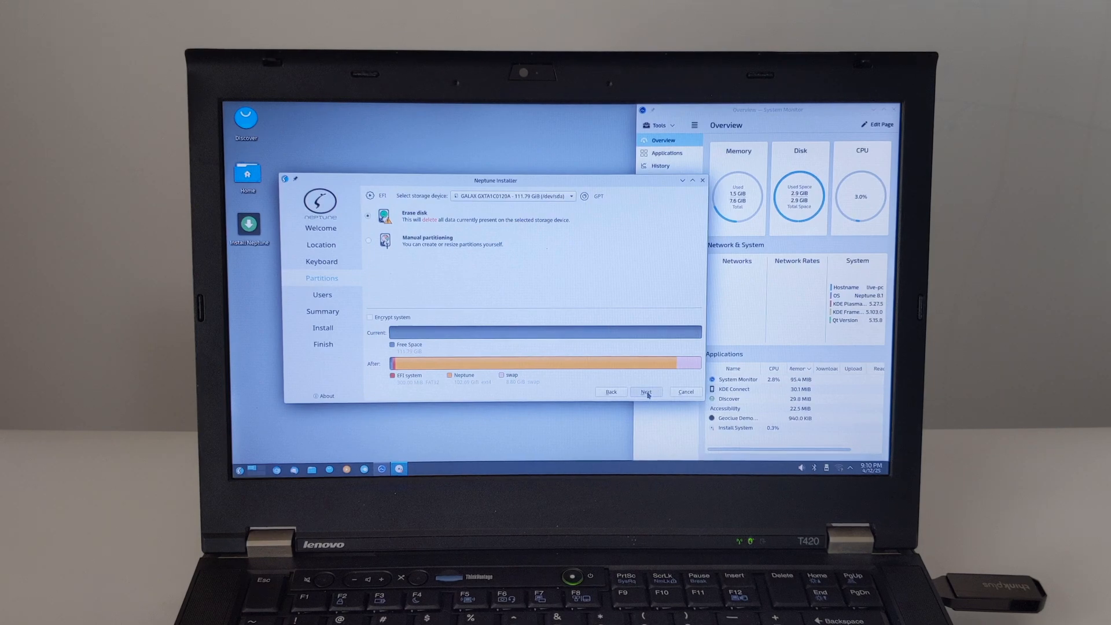
left_click(646, 392)
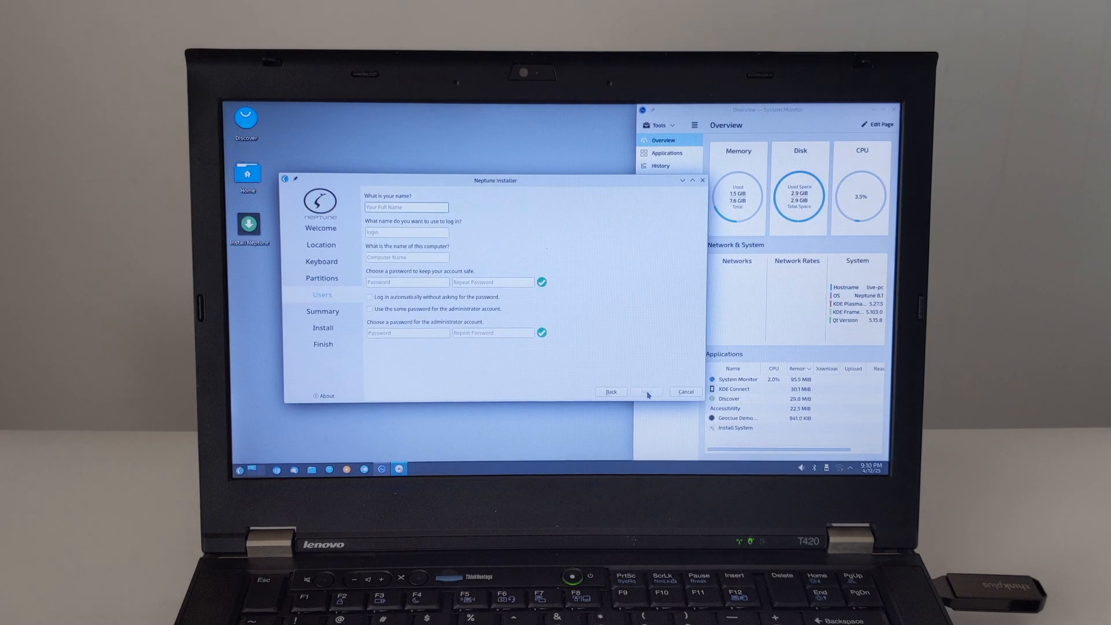
- Enter user name BauShrTec, computer name Neptune-ThinkPad-T420 and matching passwords, reaching the summary
type("BauShrTechTips")
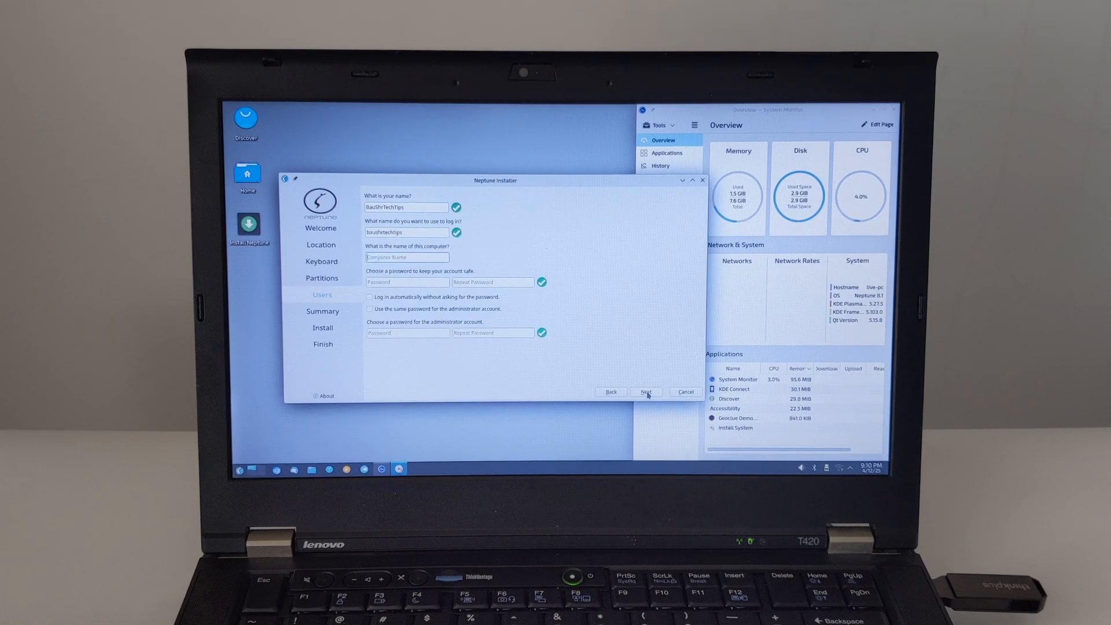
type("Neptune-ThinkPad-T430")
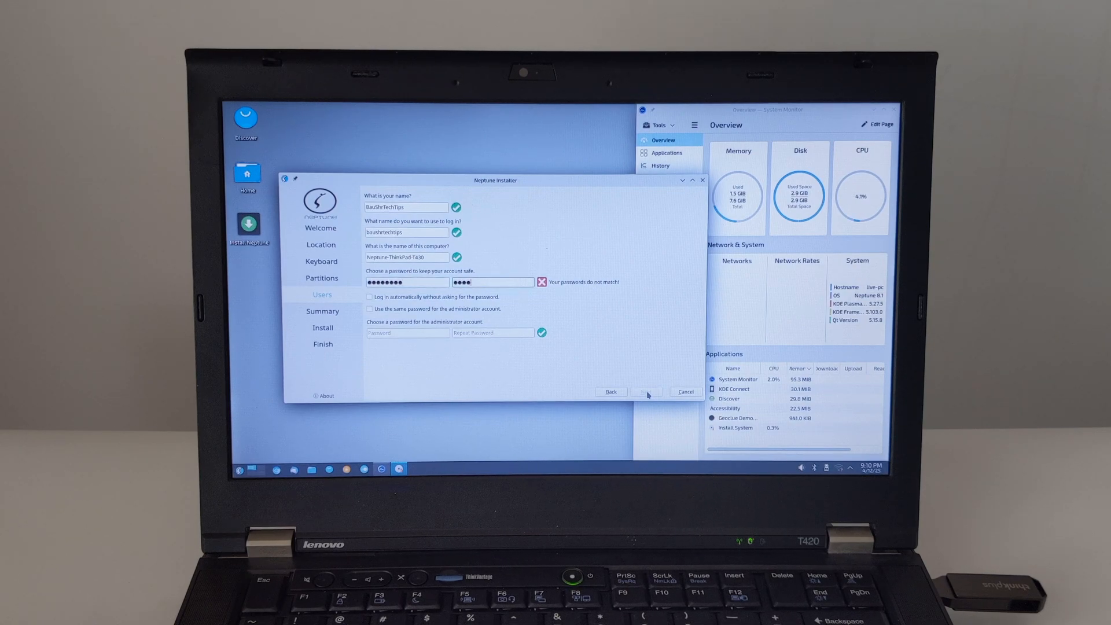
left_click(369, 308)
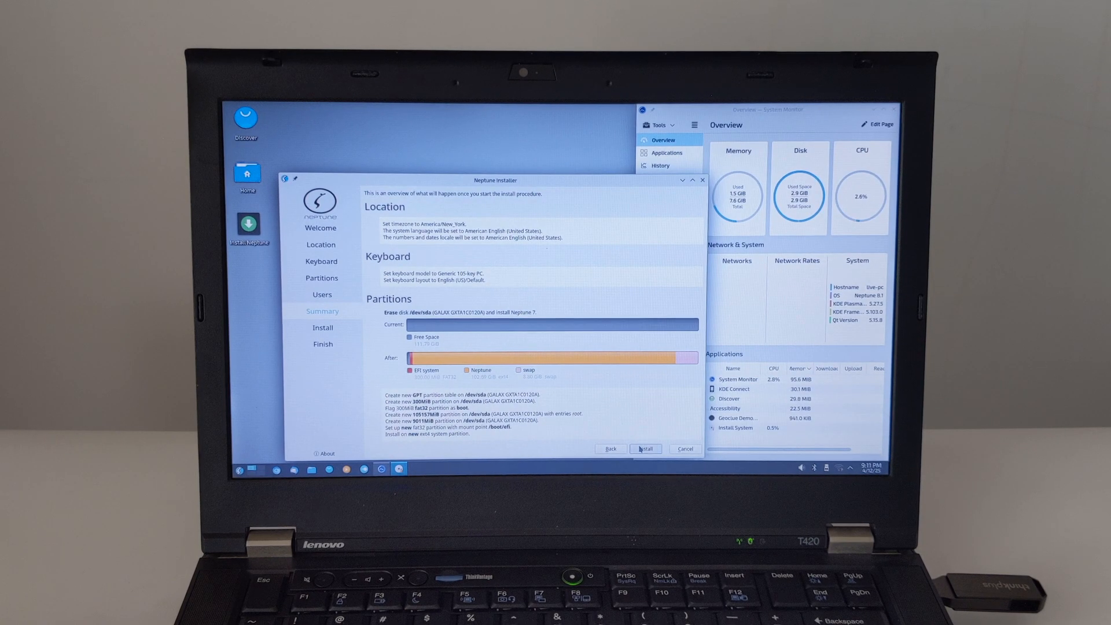
- Start the installation from the Summary page and let it run until all done
left_click(645, 448)
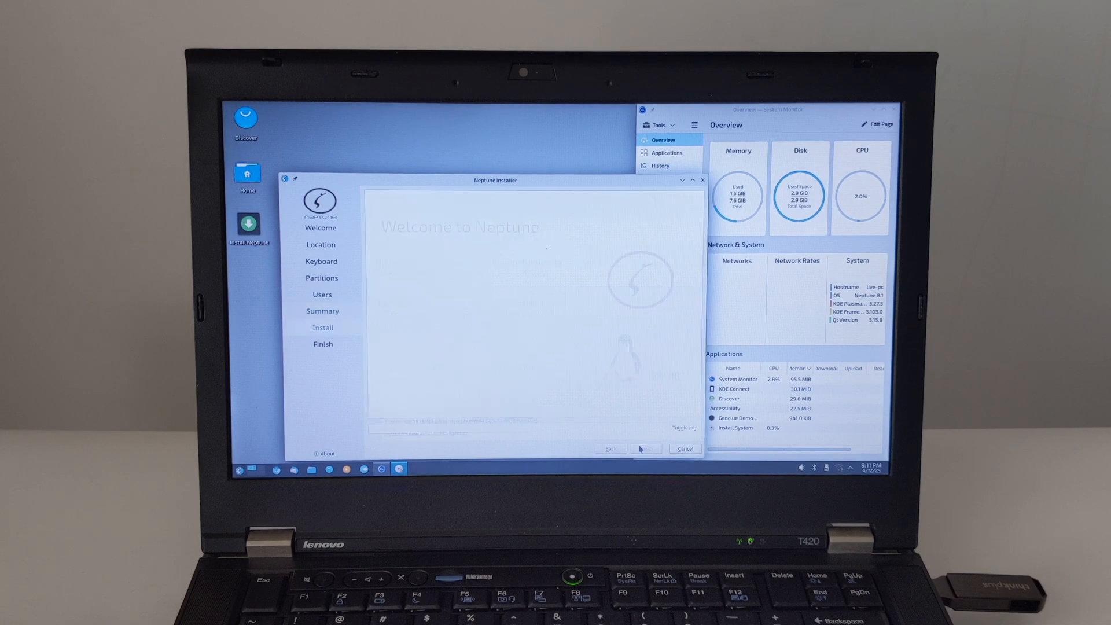
left_click(644, 448)
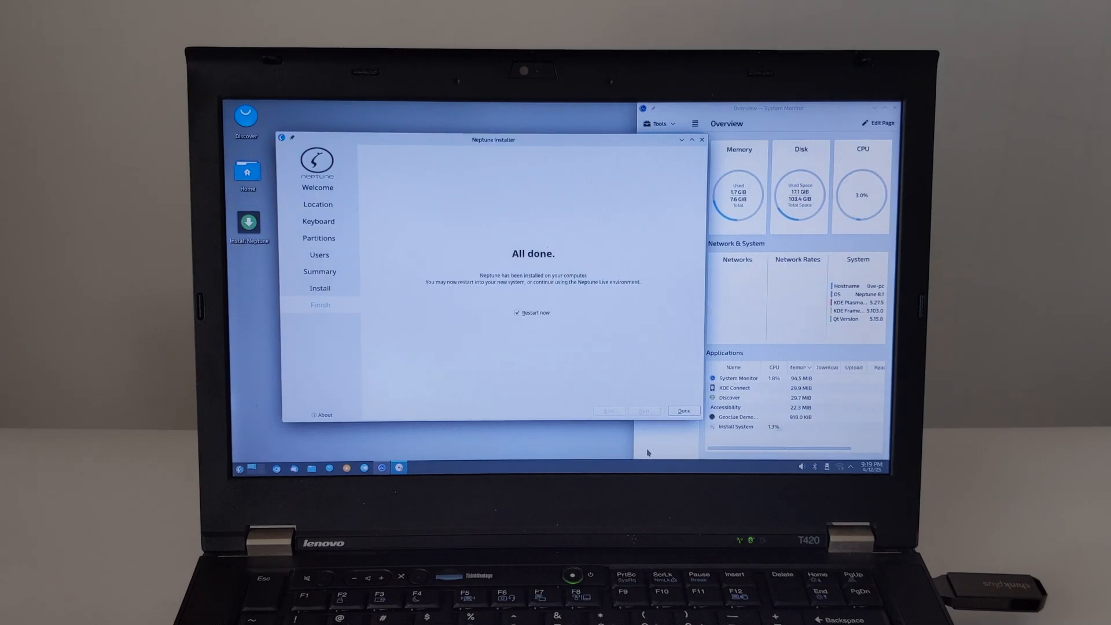
- Finish the installer with Restart now checked, rebooting into the installed Neptune desktop
left_click(683, 410)
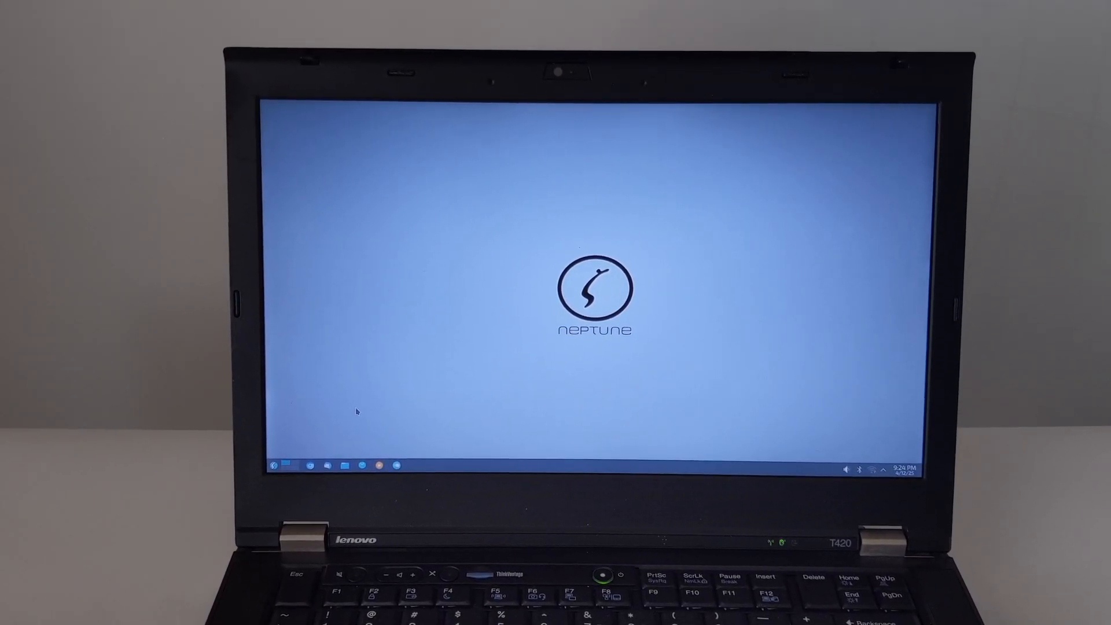
- Launch System Settings from the launcher and start System Monitor from its System Administration section
left_click(274, 466)
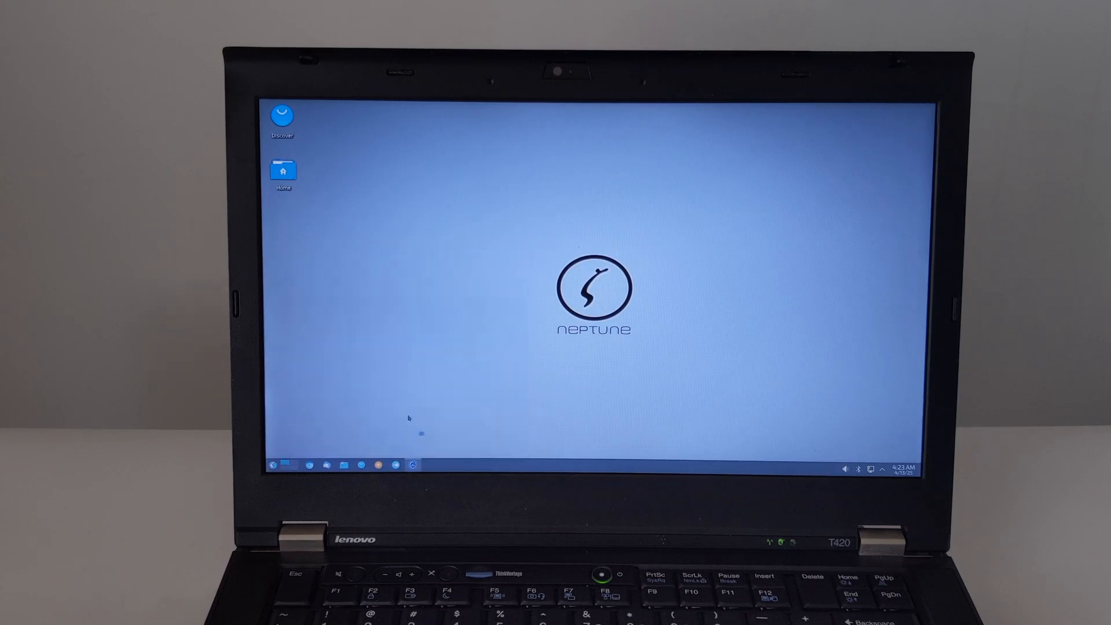
left_click(412, 465)
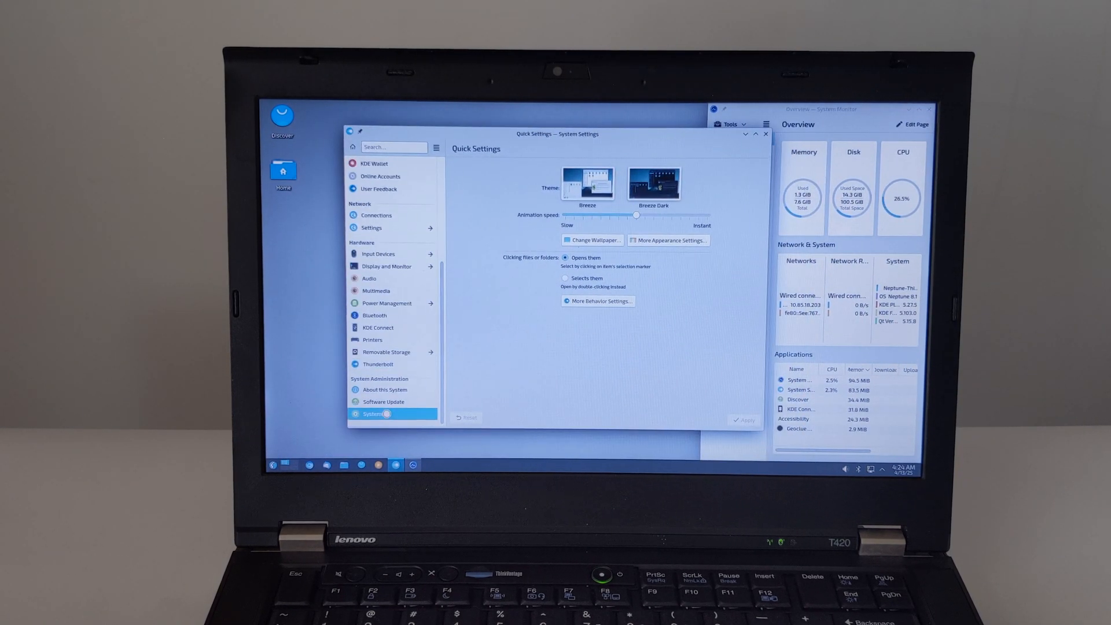
left_click(385, 389)
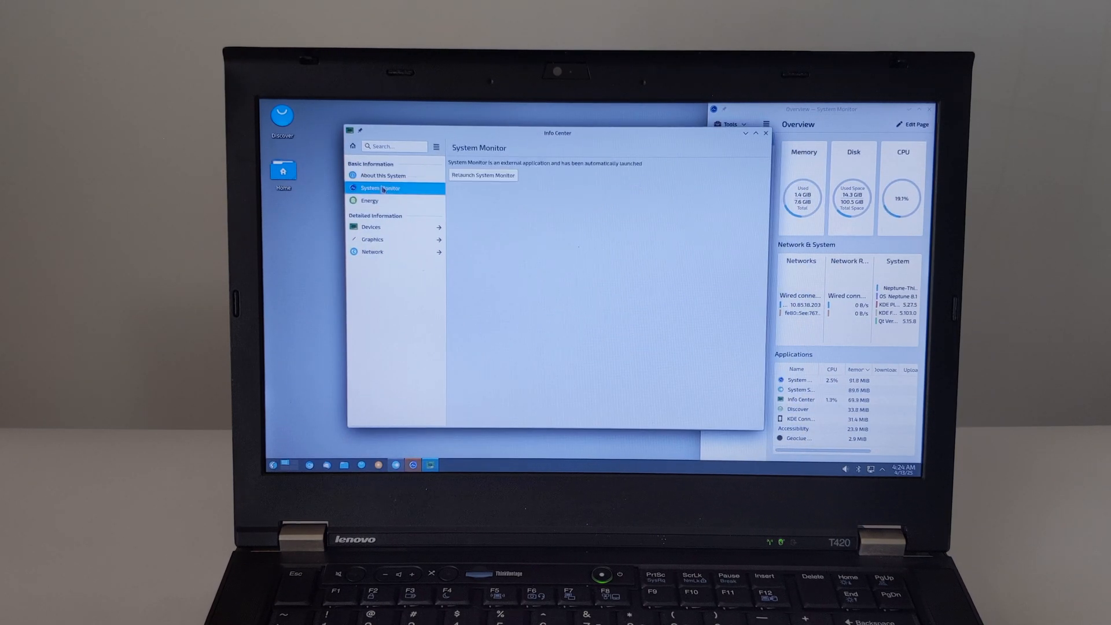
left_click(371, 227)
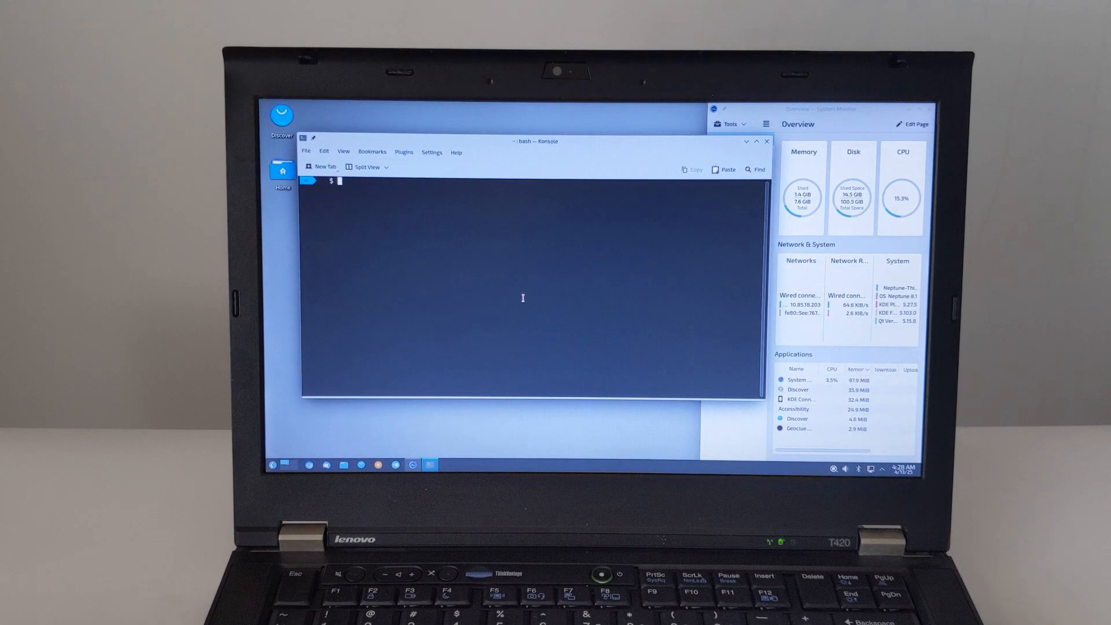
- Run sudo apt update (369 upgradable packages) and neofetch showing Neptune 8.1 on the ThinkPad T420
type("sudo apt update")
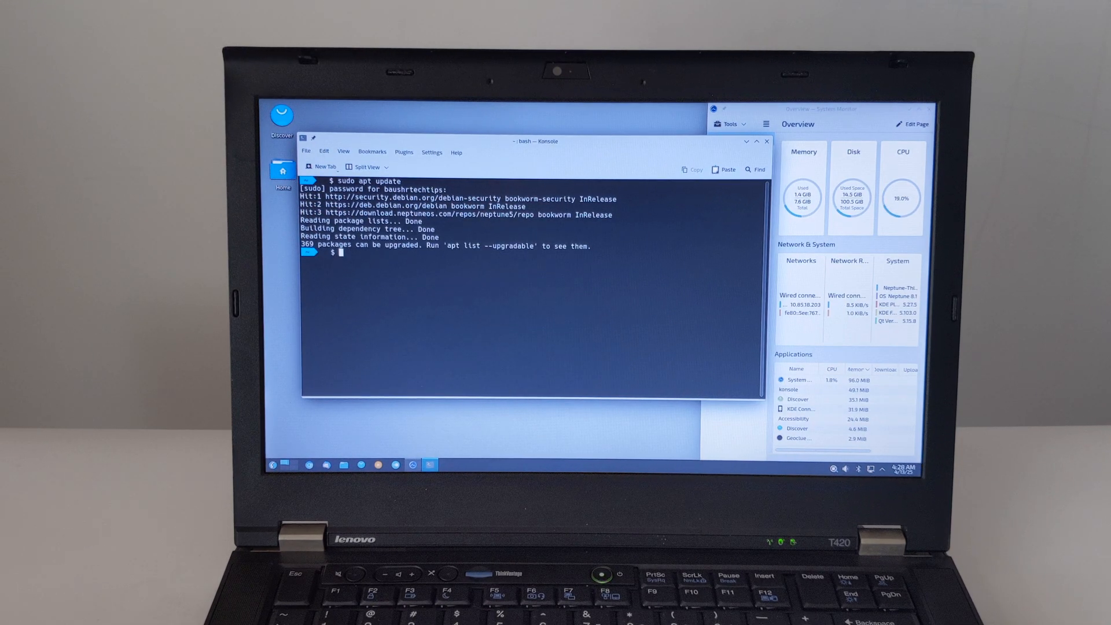
type("sudo apt")
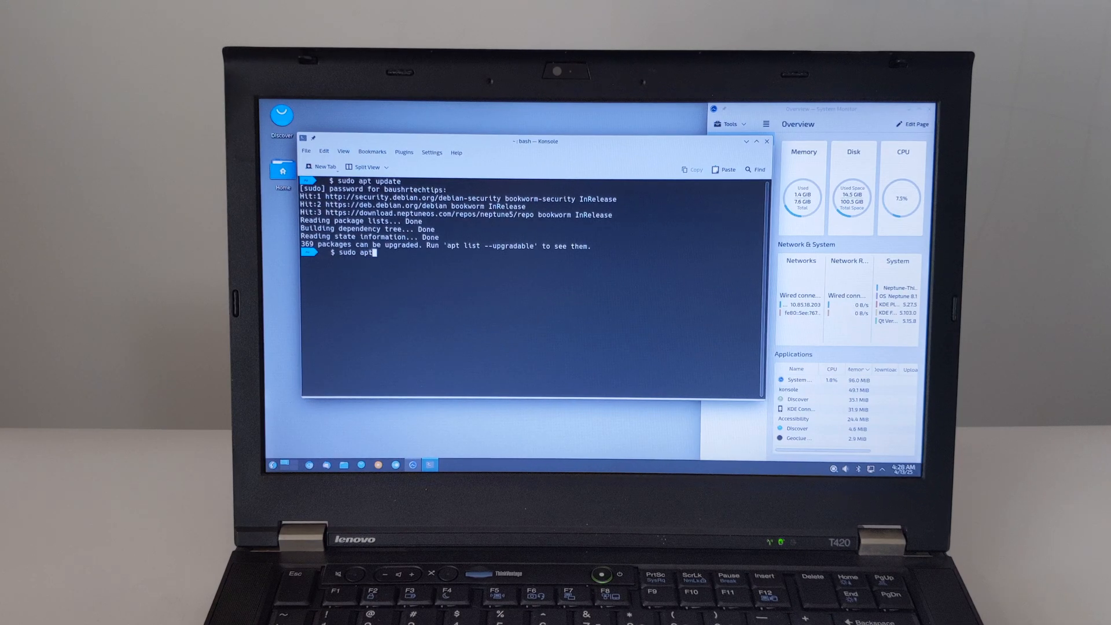
type("-get")
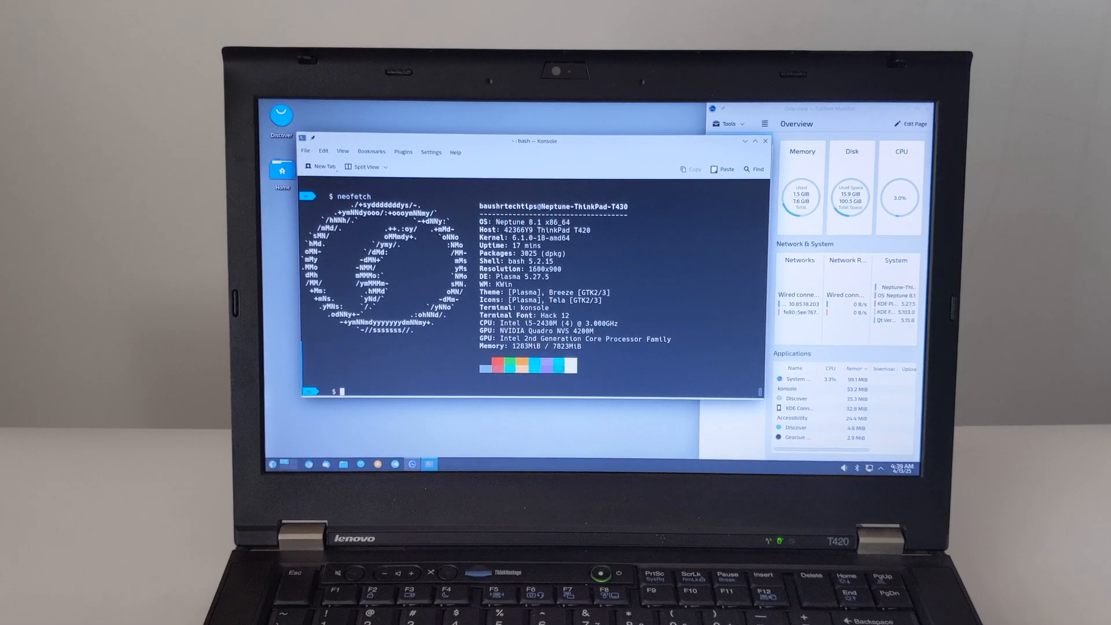
- Close Konsole and System Monitor, then browse Info Center's system monitor and energy pages and close it
left_click(269, 464)
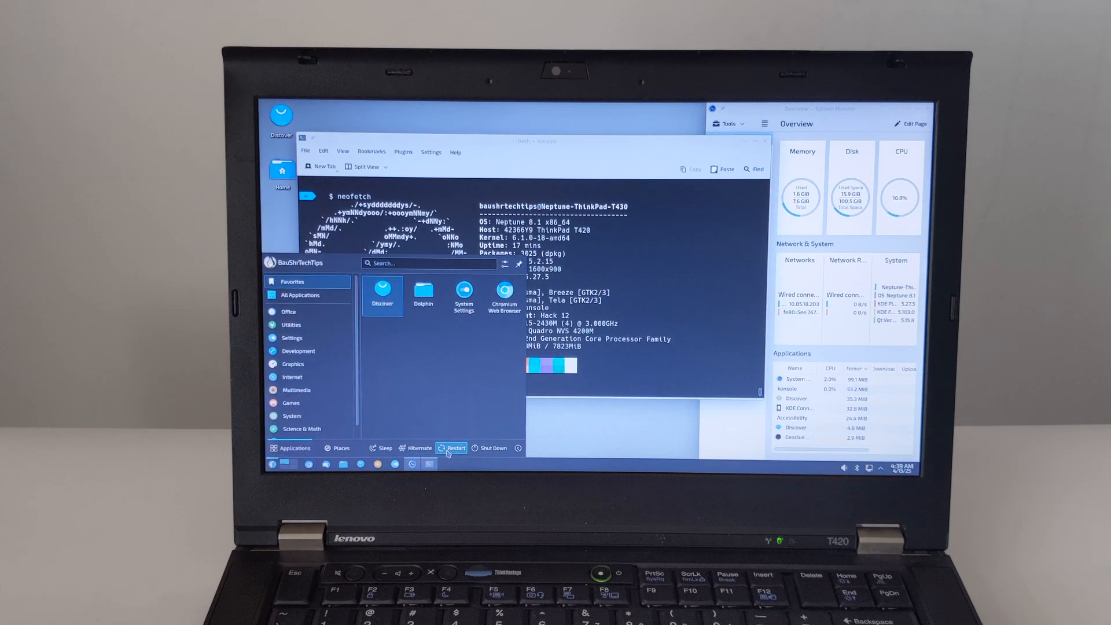
left_click(455, 448)
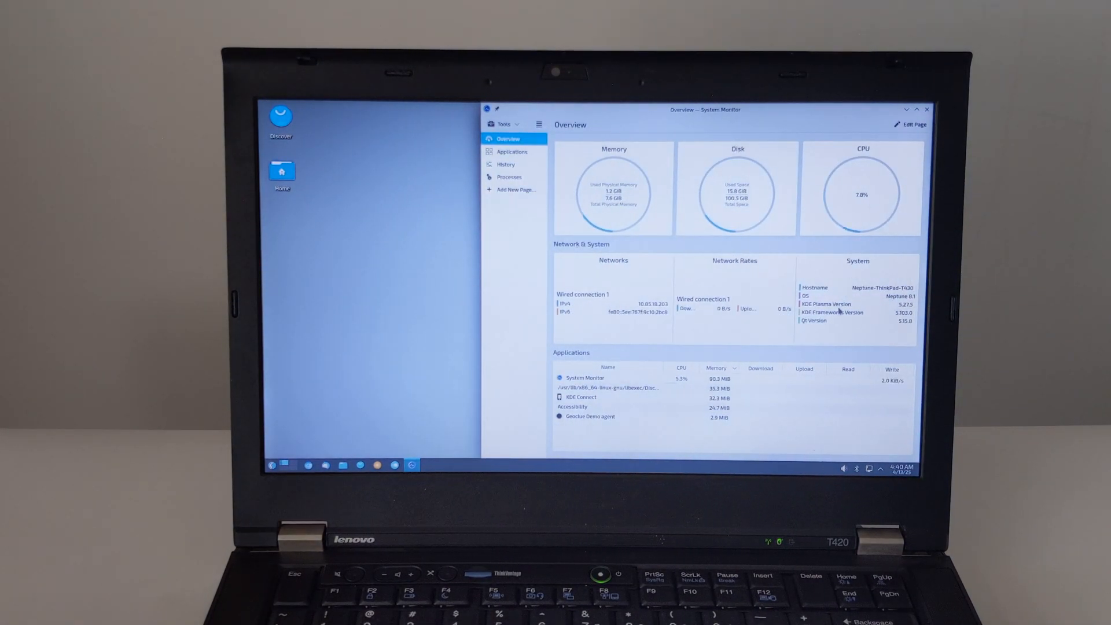
left_click(270, 465)
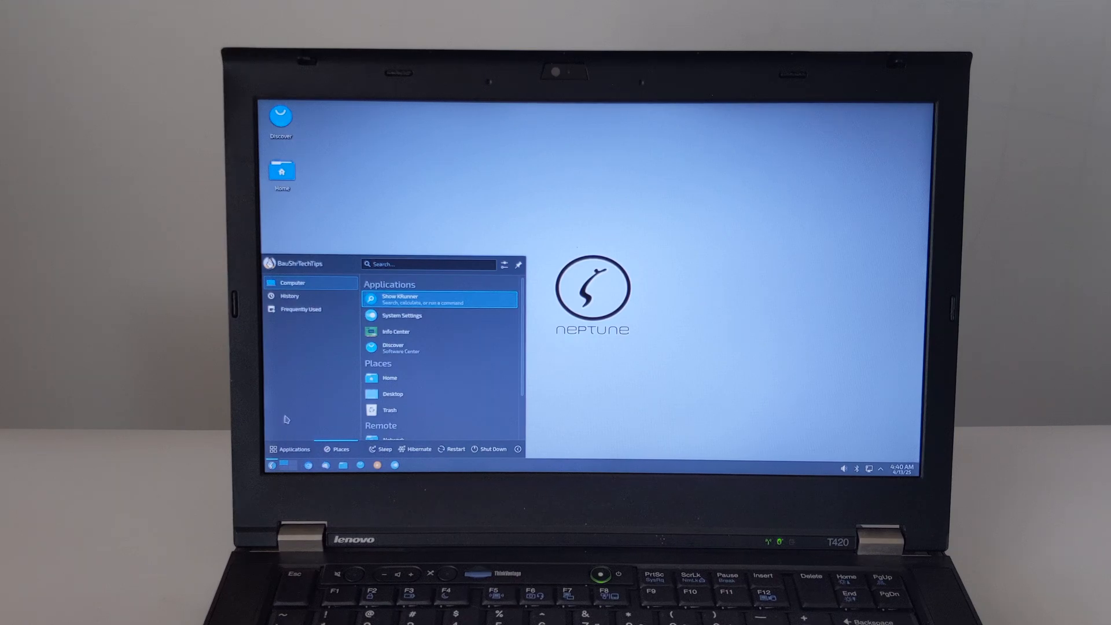
left_click(396, 331)
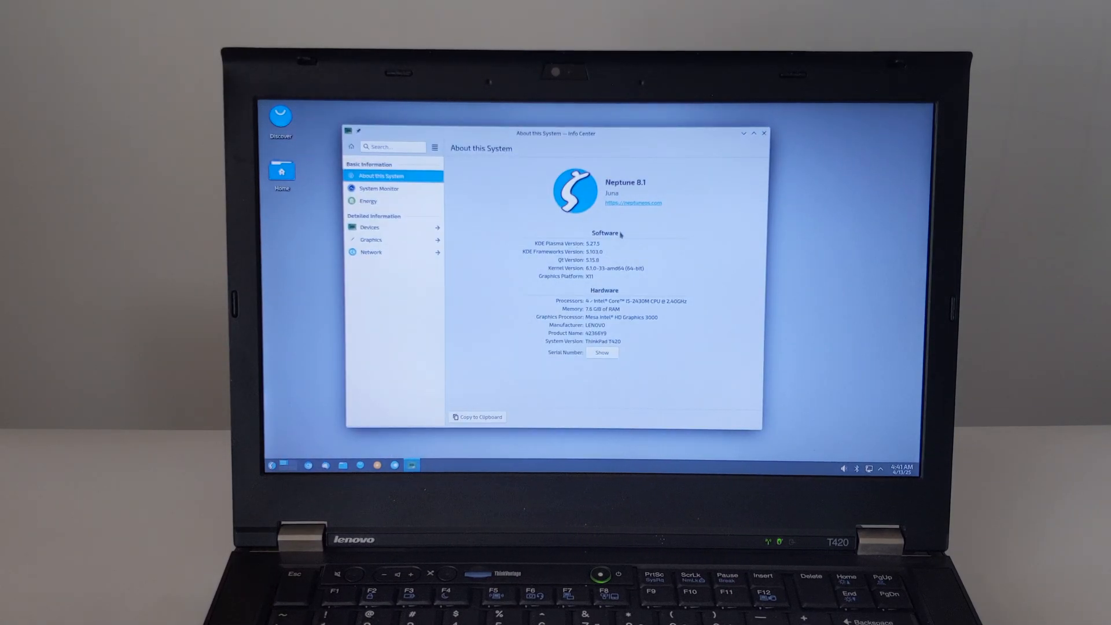
left_click(379, 189)
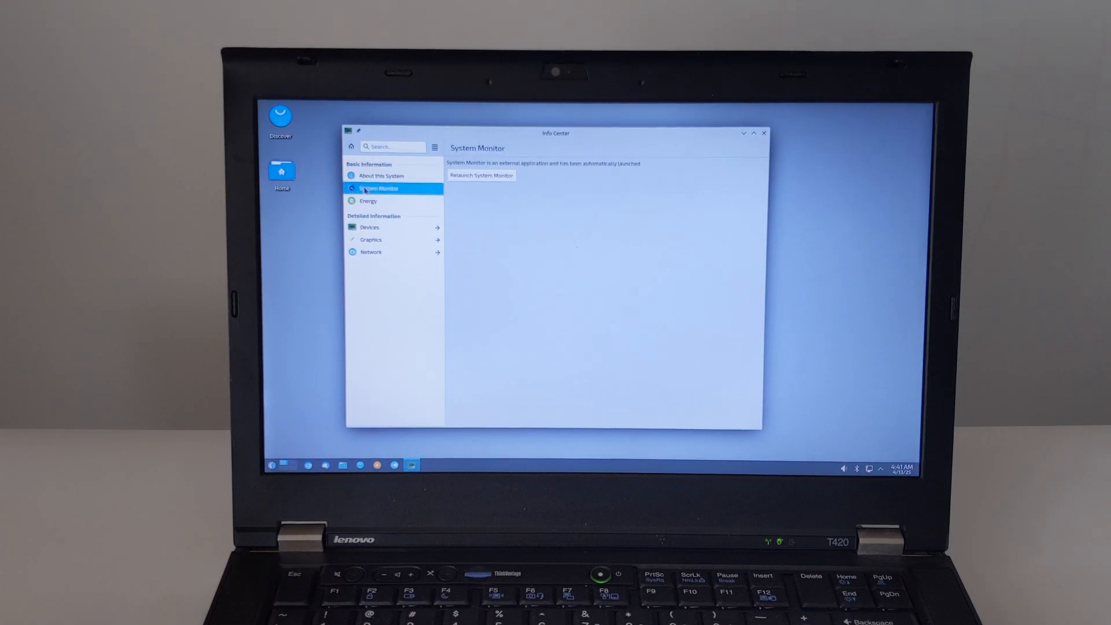
left_click(481, 175)
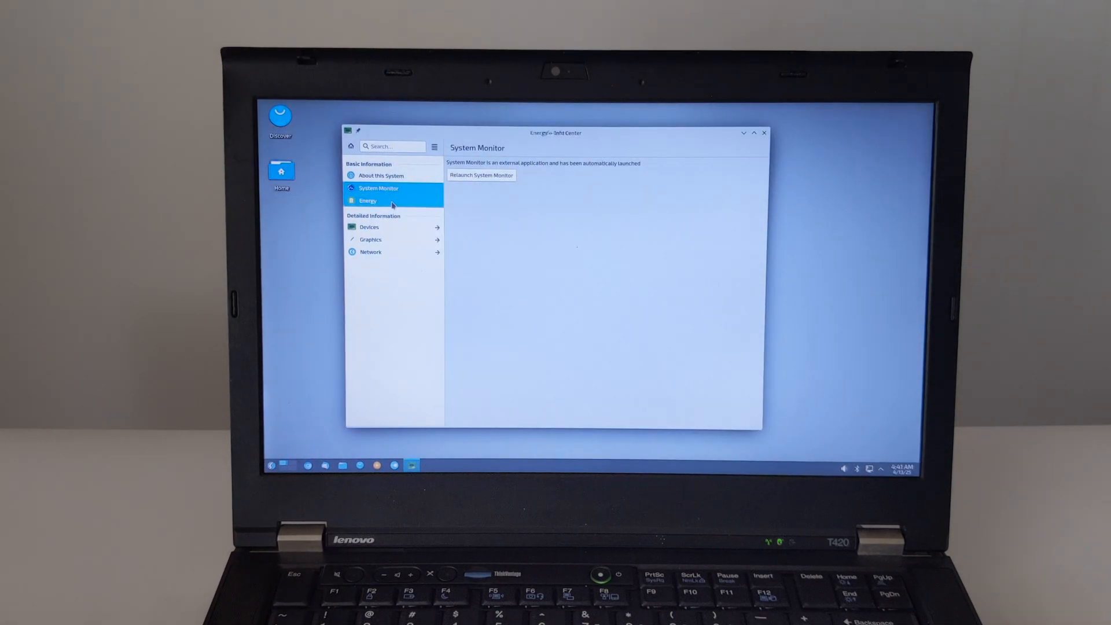
left_click(367, 201)
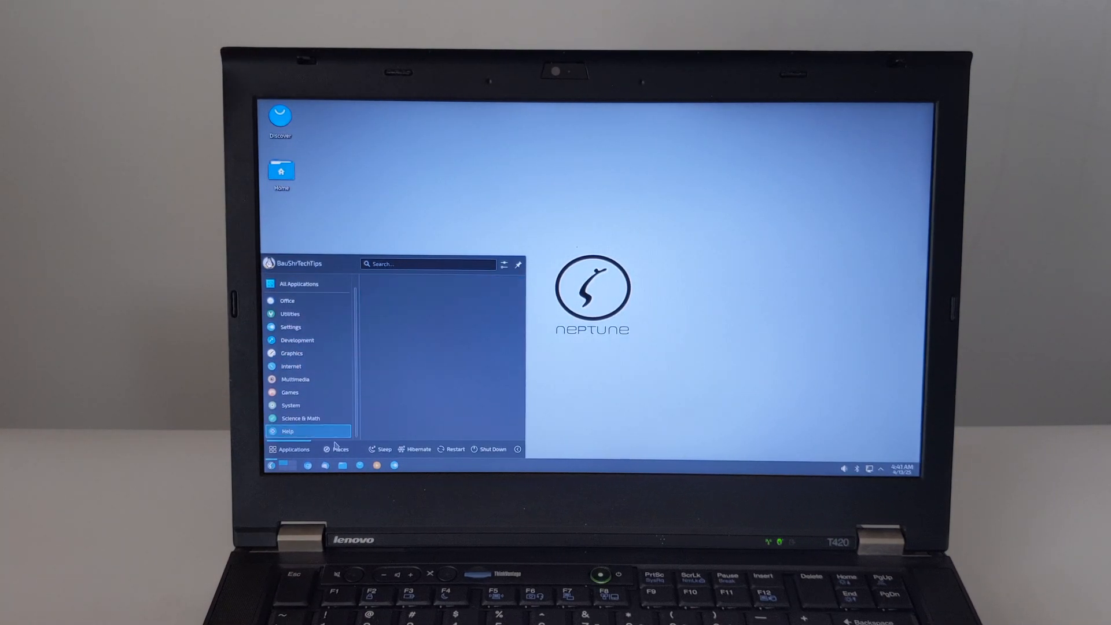
- Browse the launcher's Games, System and Favorites categories, then launch System Settings from Favorites
left_click(290, 326)
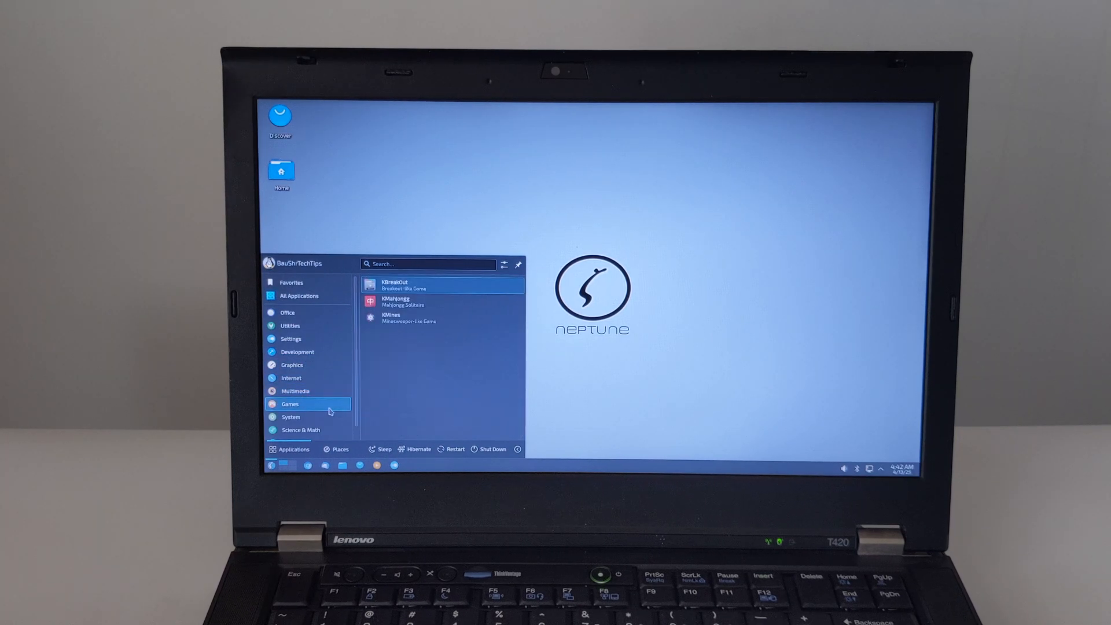
left_click(290, 405)
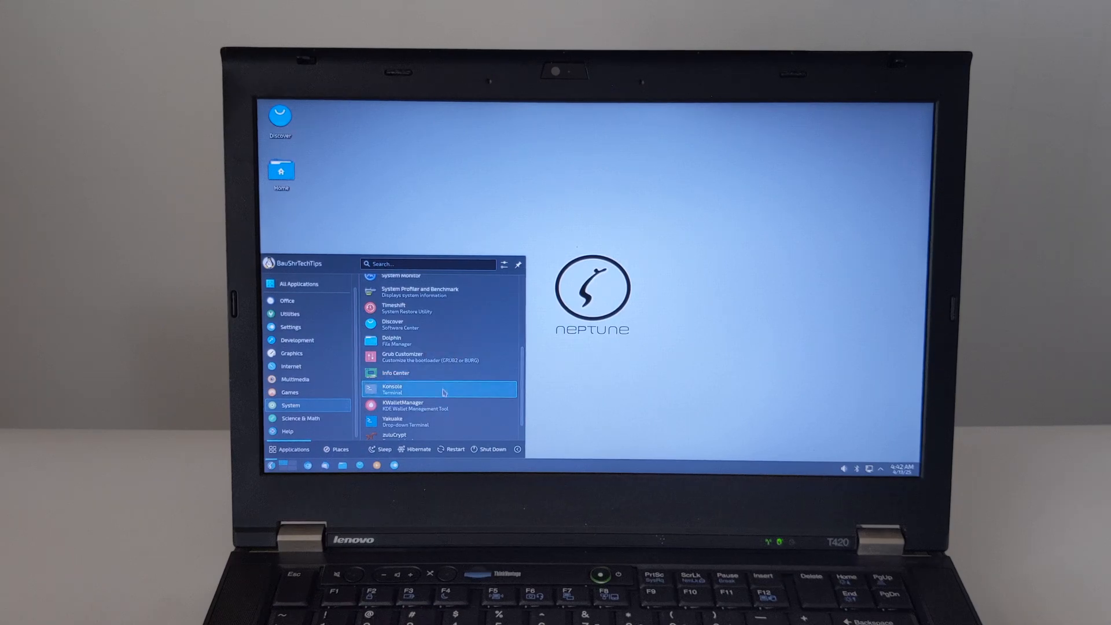
left_click(291, 287)
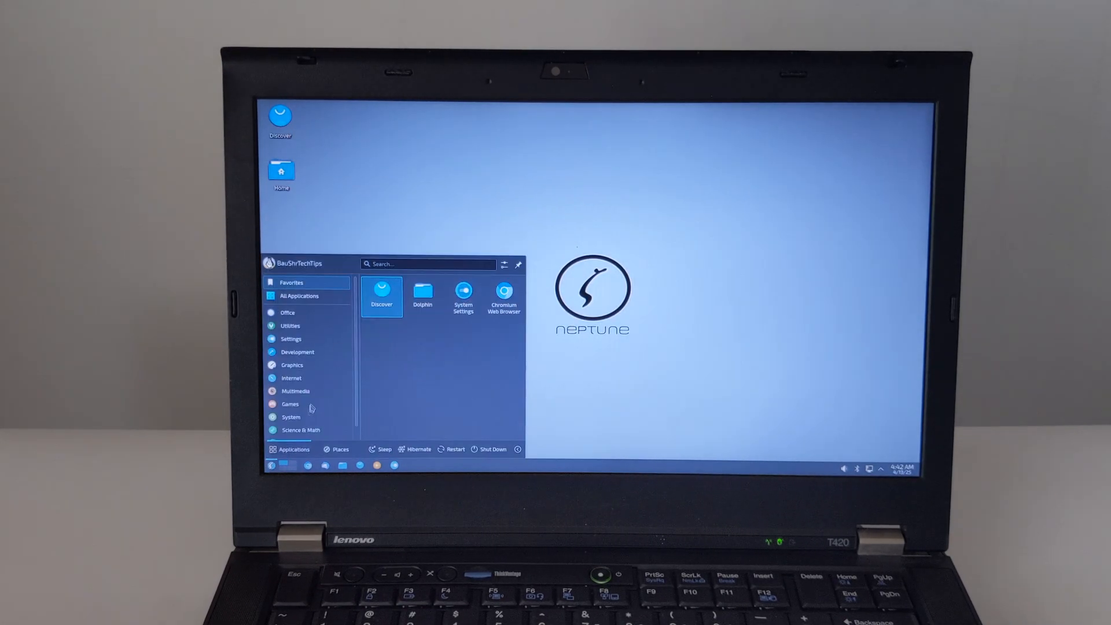
left_click(290, 417)
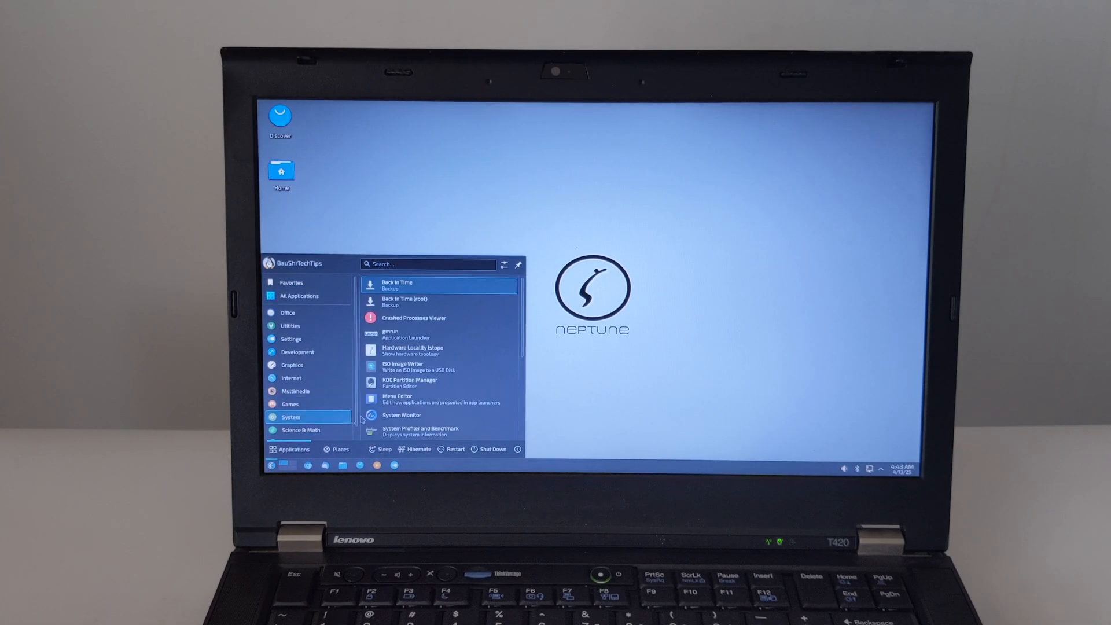
left_click(402, 414)
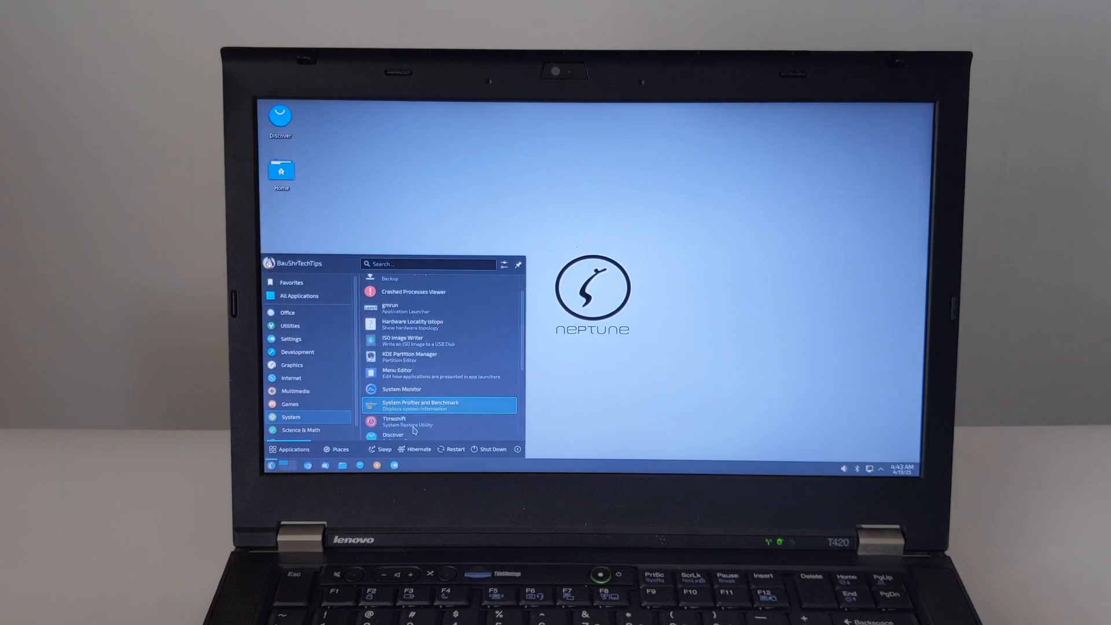
left_click(291, 281)
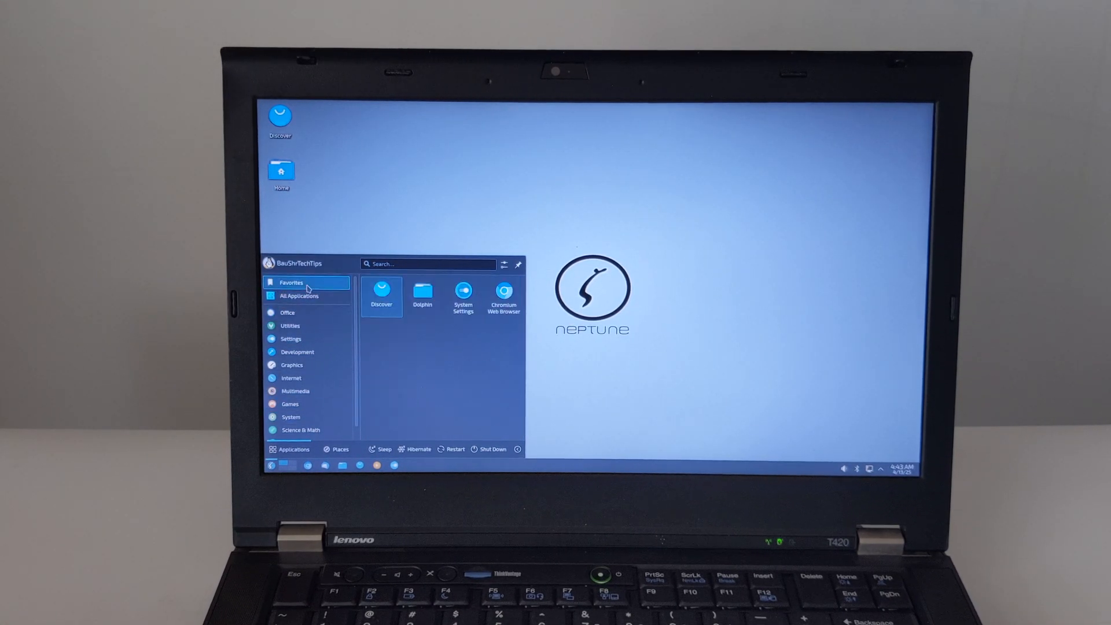
left_click(463, 294)
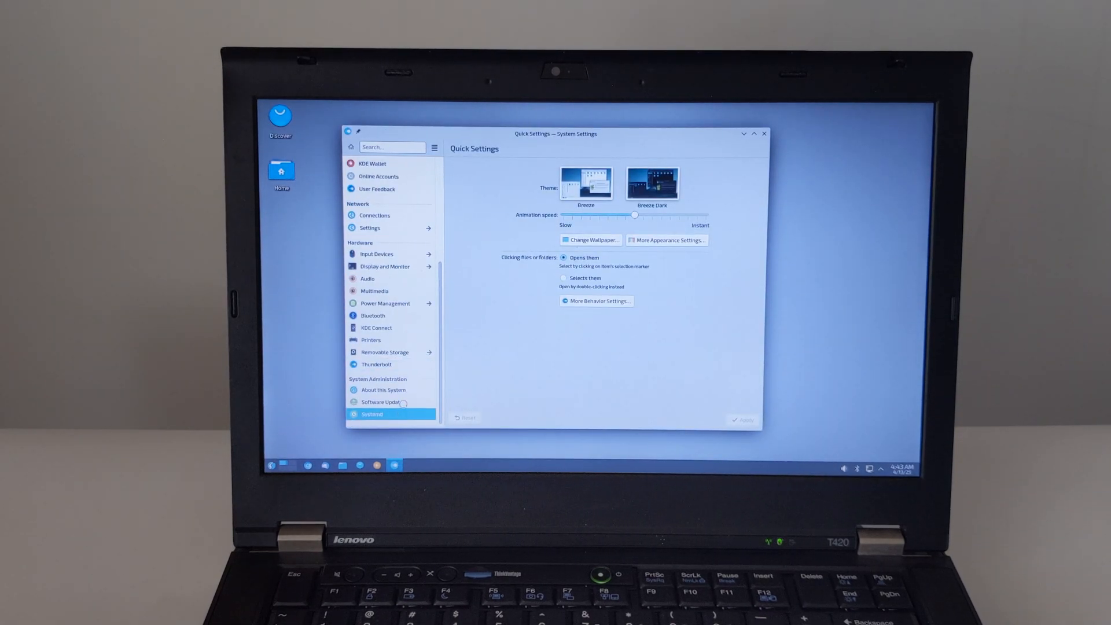
- View About this System for Neptune 8.1, then go to the Appearance Global Theme page
left_click(383, 389)
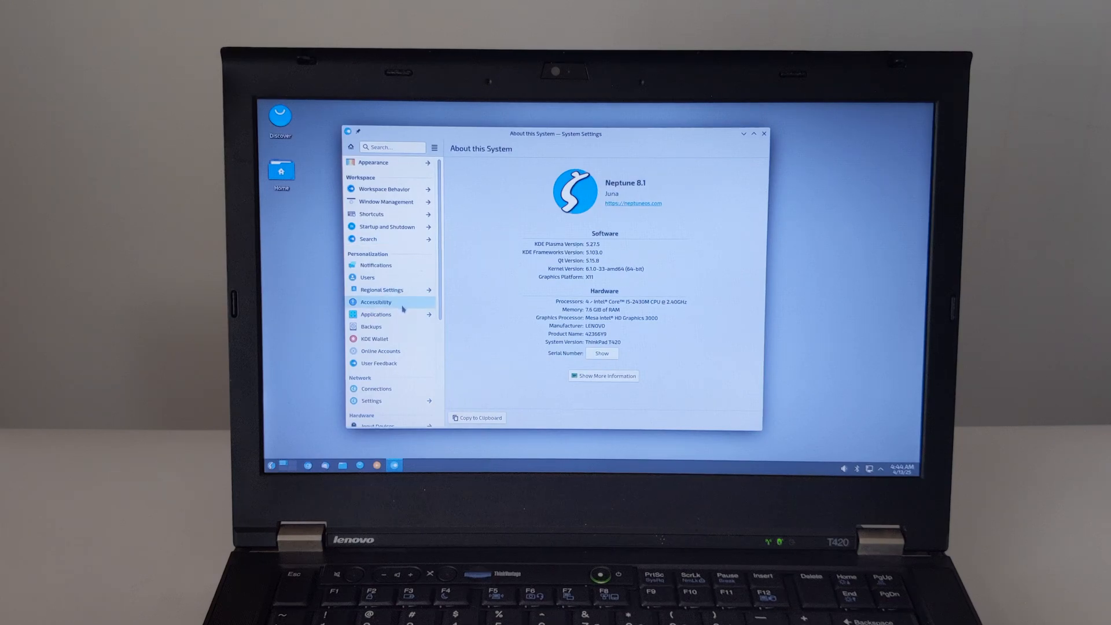
mouse_move(388, 162)
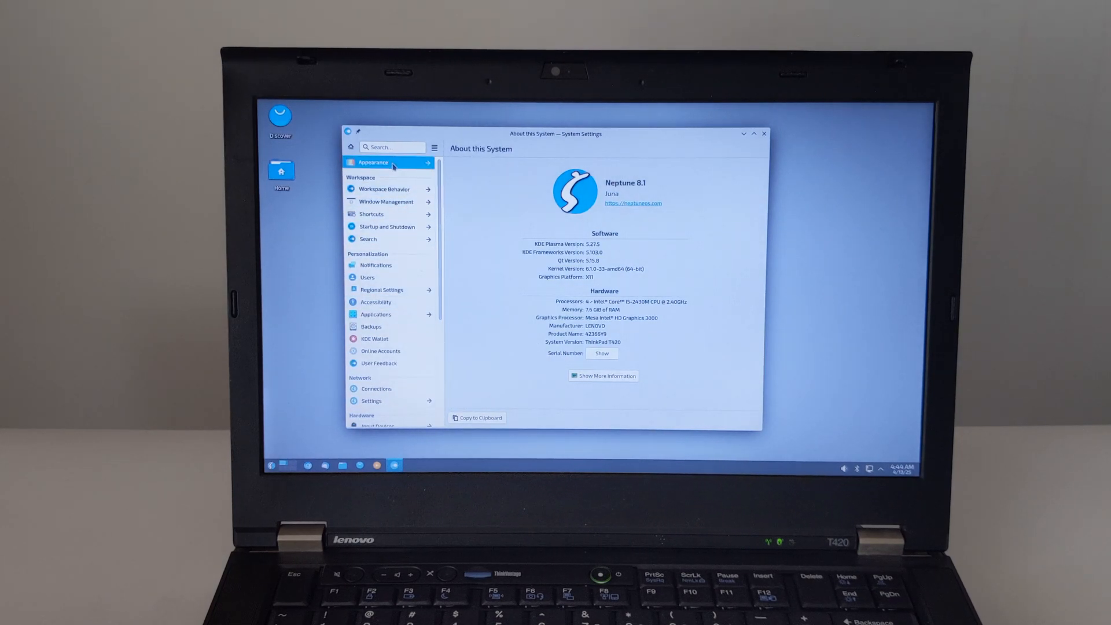
left_click(764, 133)
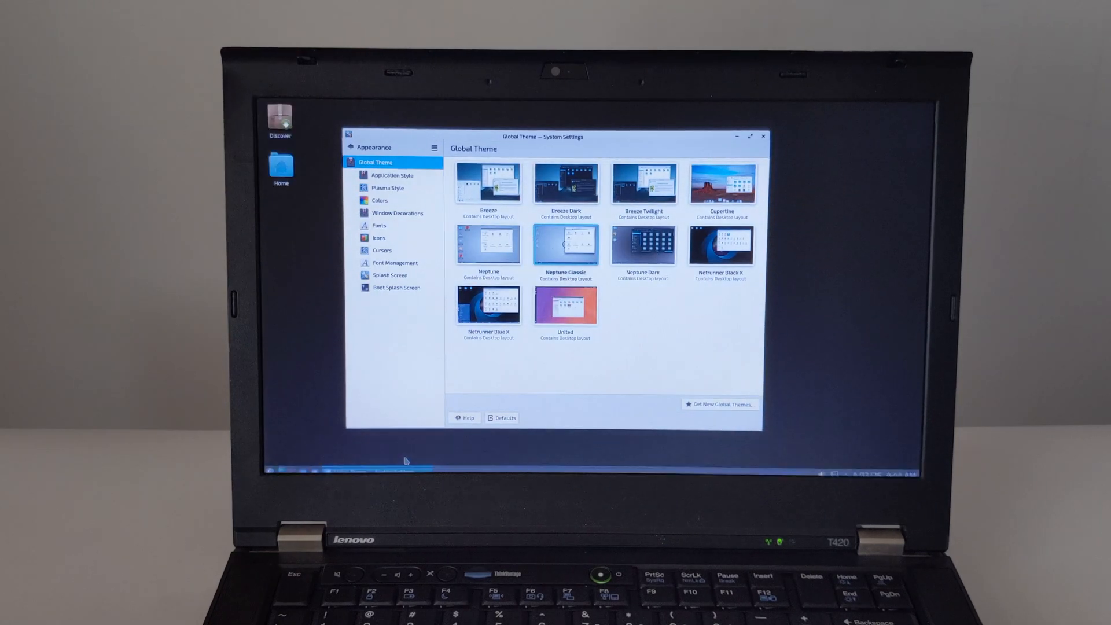
- Try Netrunner Black X and Netrunner Blue X themes, apply, then return to Neptune
left_click(642, 245)
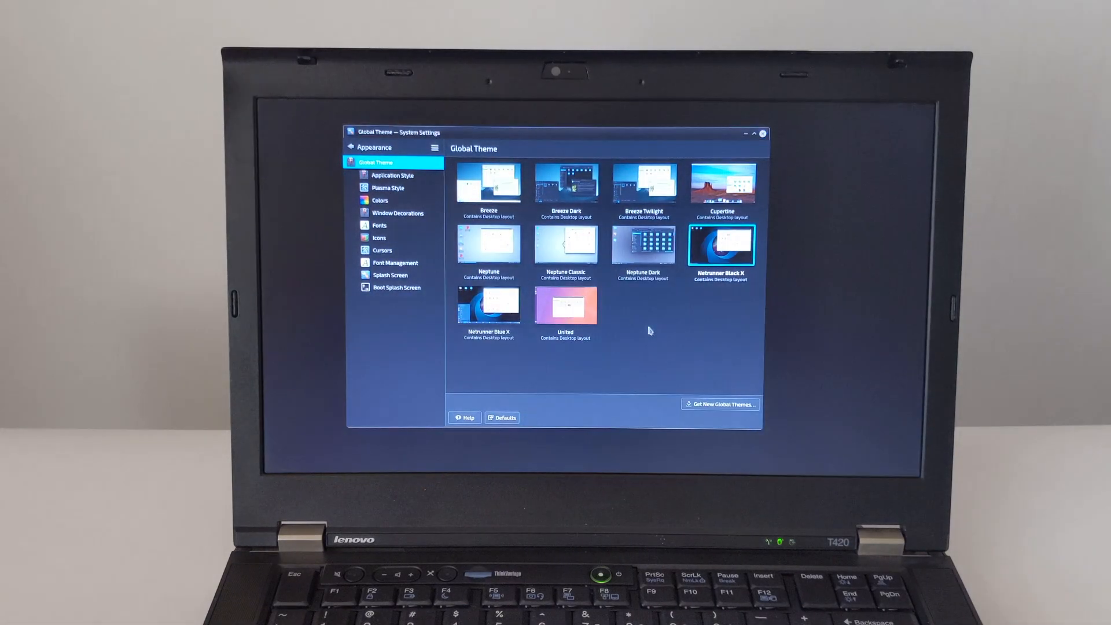
left_click(489, 306)
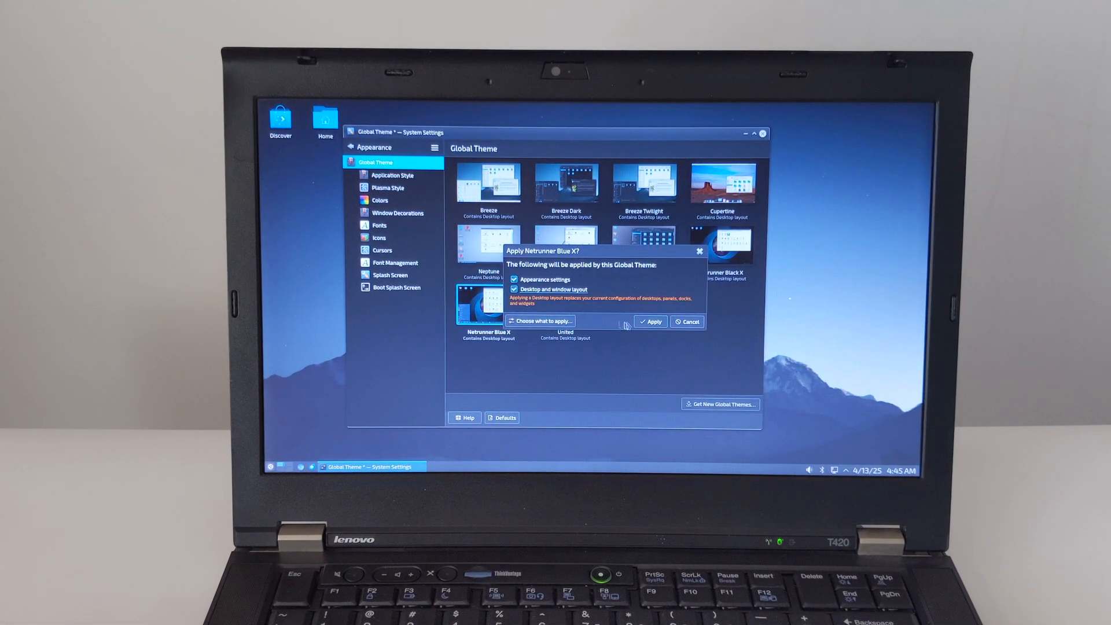
left_click(650, 321)
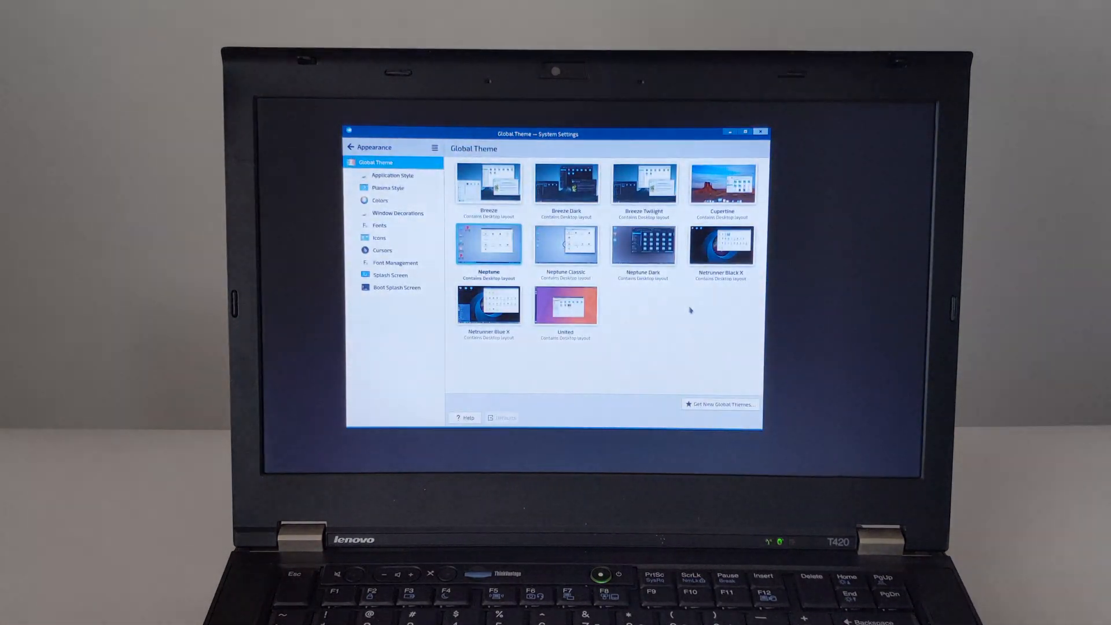
left_click(398, 213)
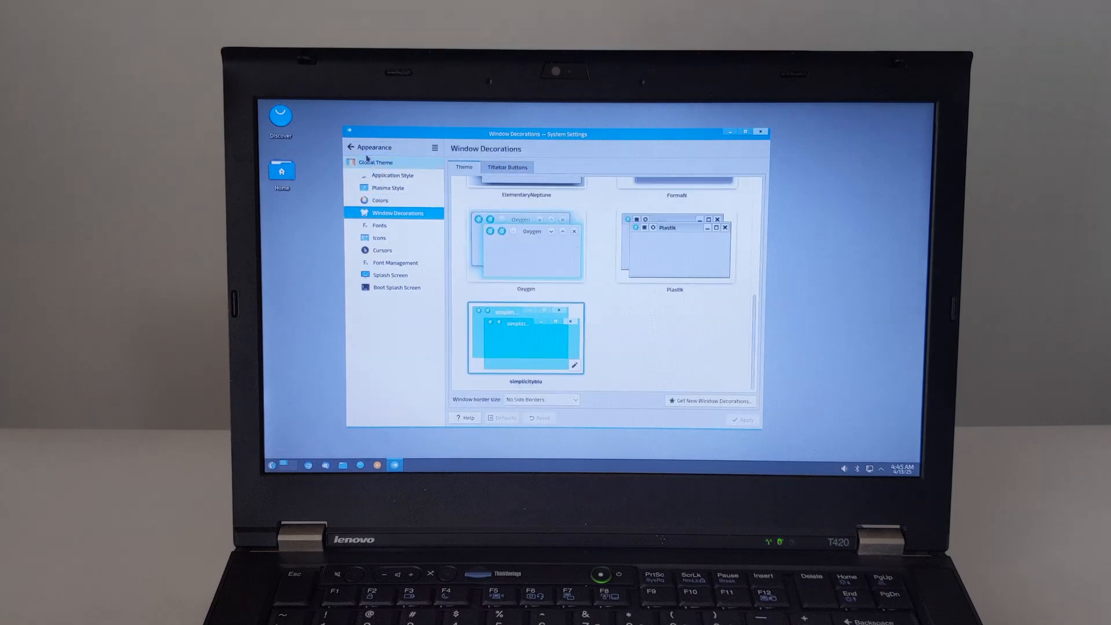